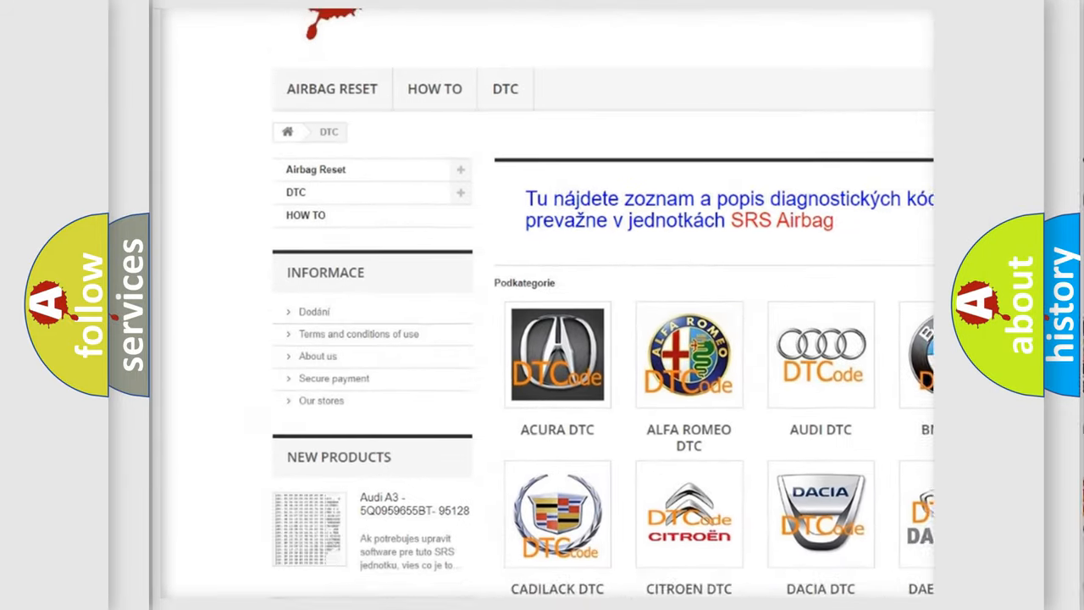
scroll("down", 3)
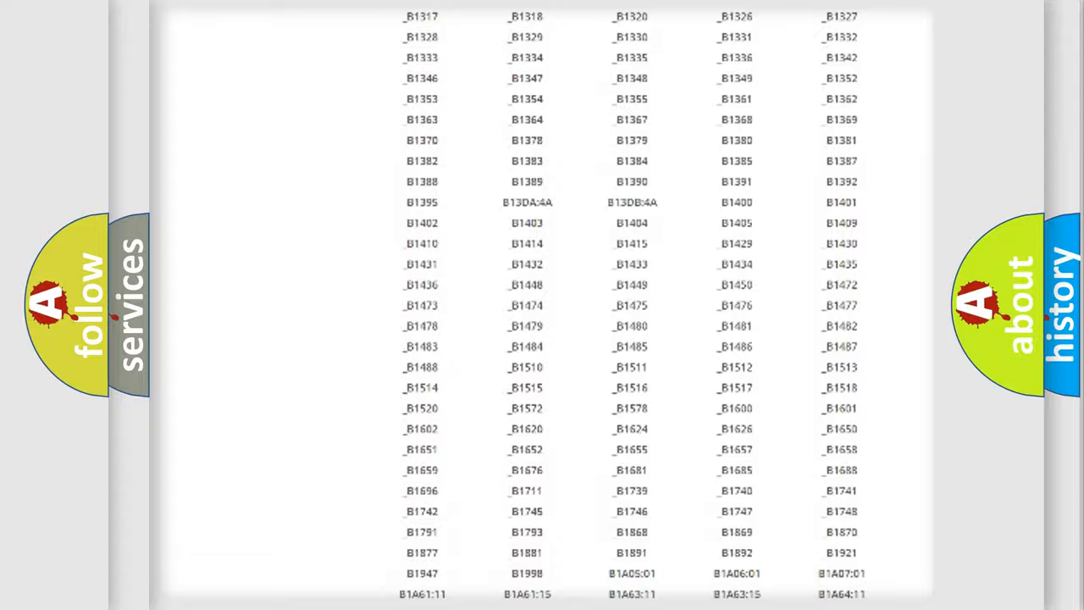
scroll("up", 3)
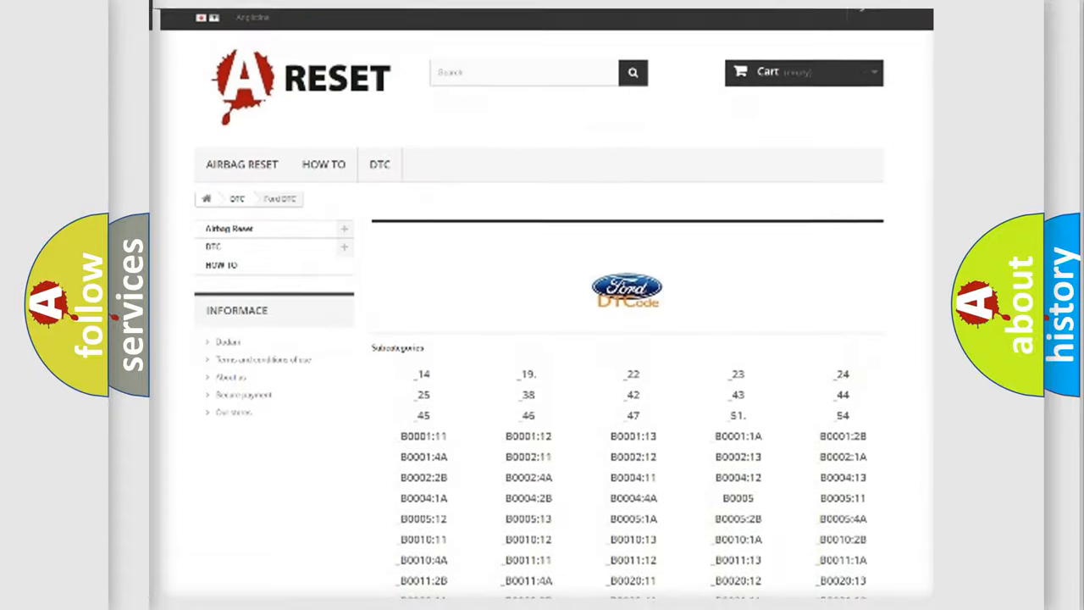